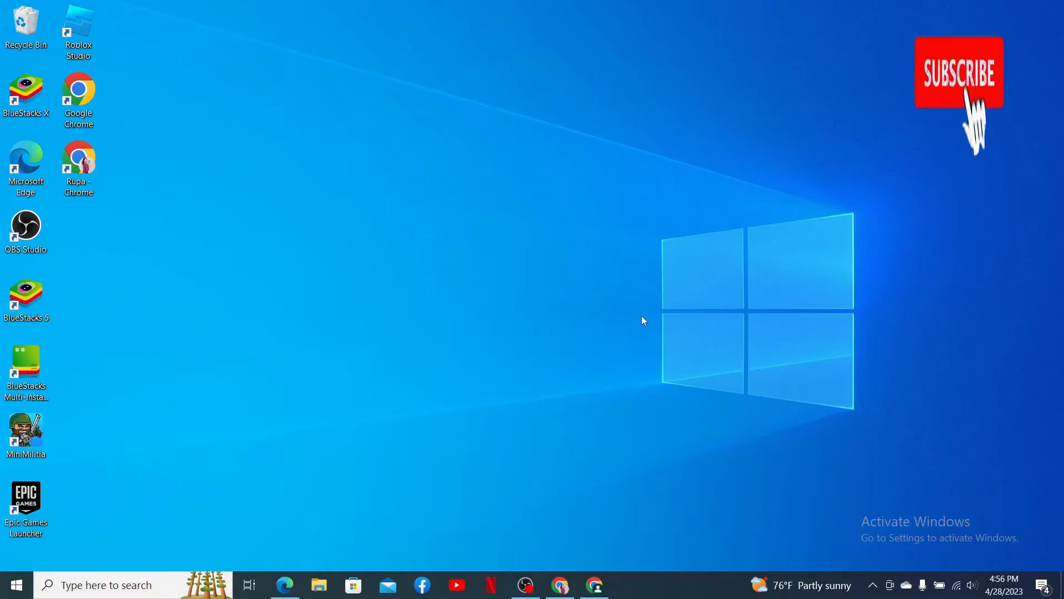
Step: Launch Chrome and go to beta.character.ai to load the Character.AI home page
left_click(959, 73)
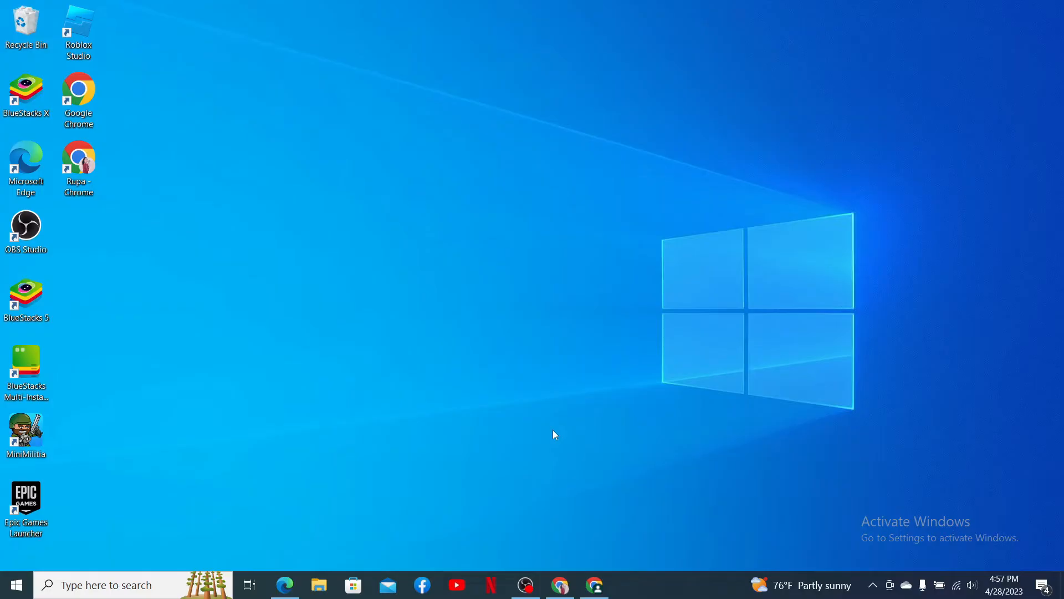
left_click(593, 584)
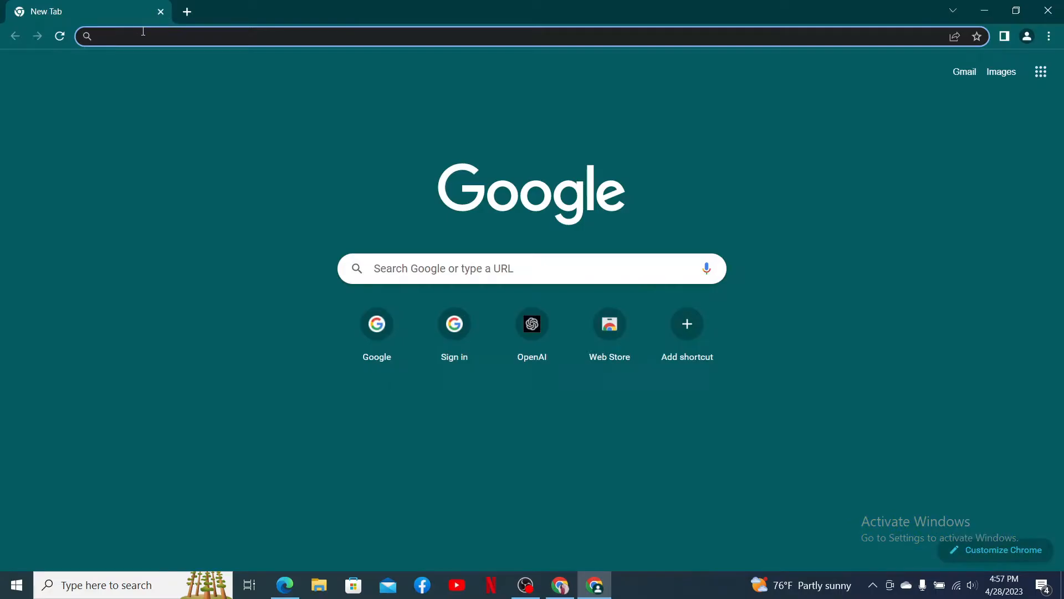
type("beta.character.ai")
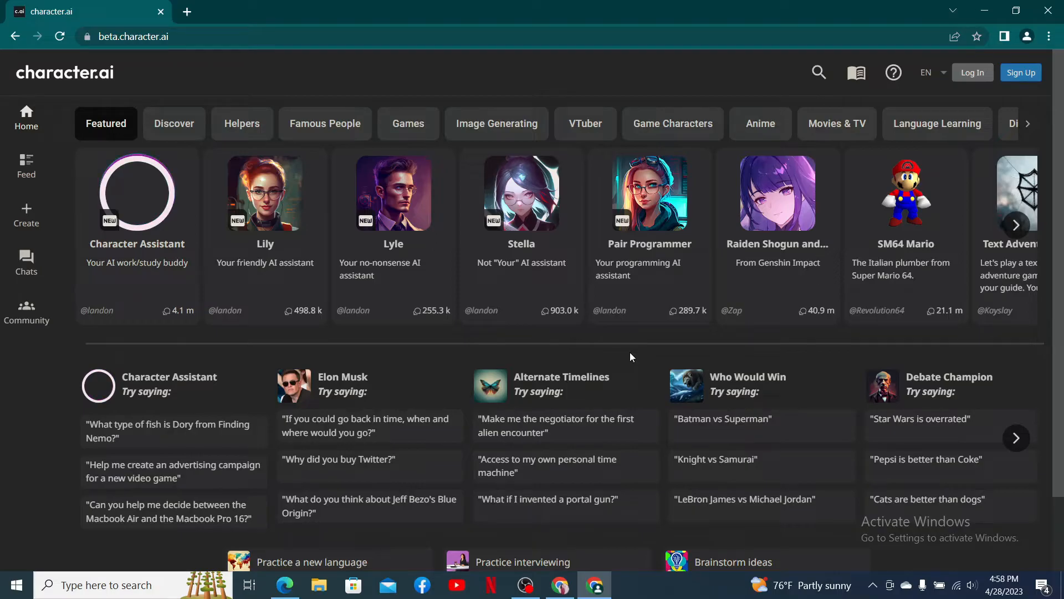
Step: Start creating a new account from the Sign Up button on the home page
scroll("down", 3)
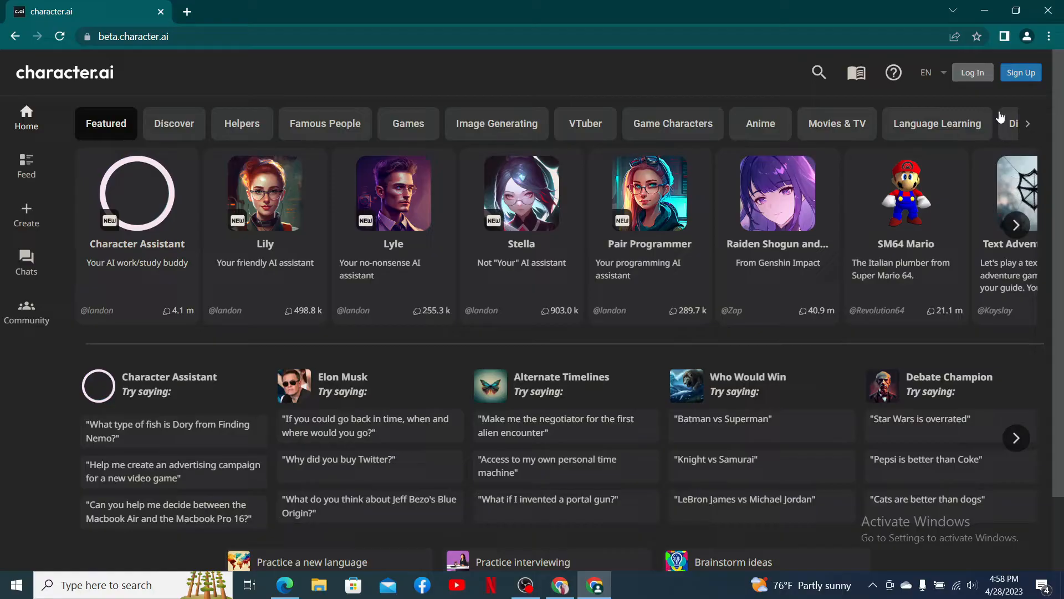
left_click(1020, 72)
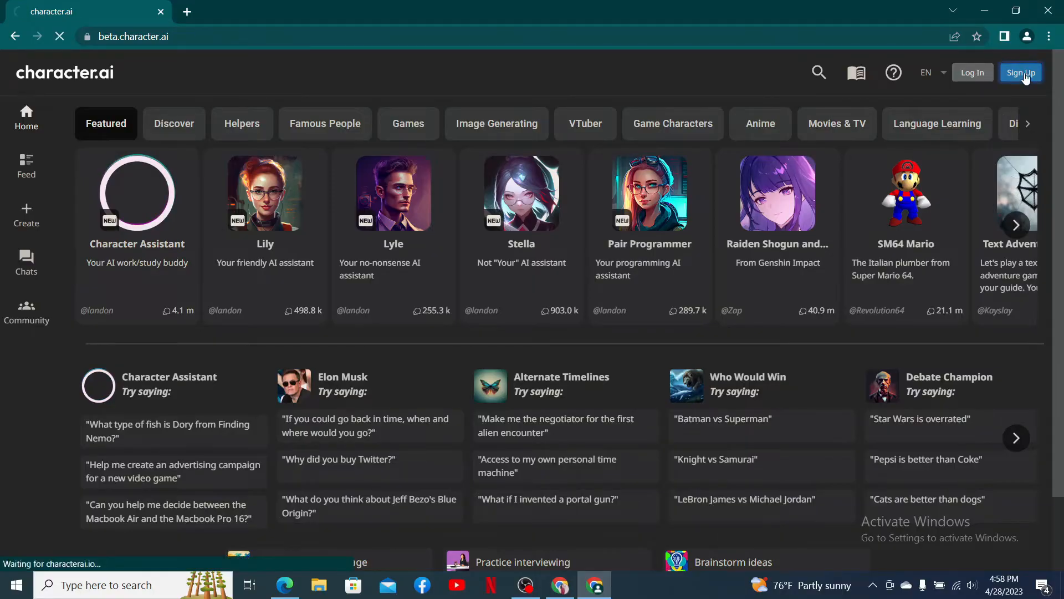
left_click(1021, 73)
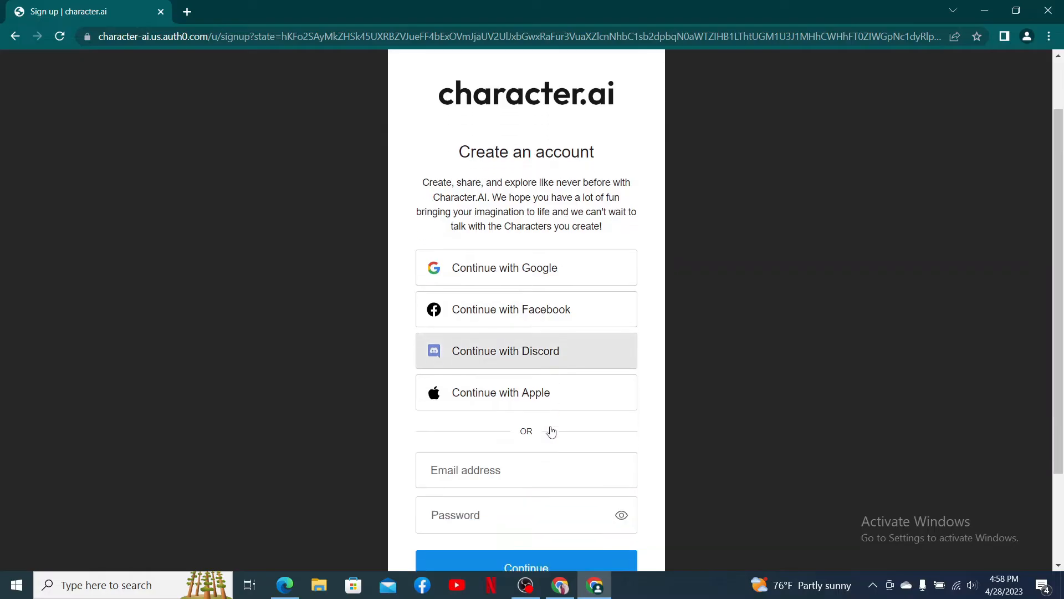
mouse_move(501, 386)
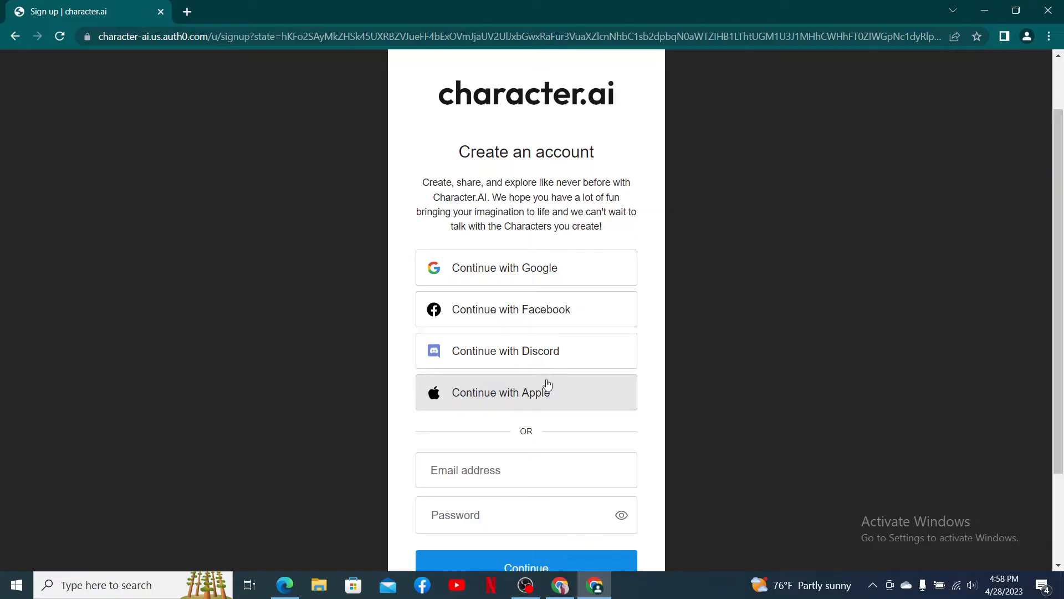
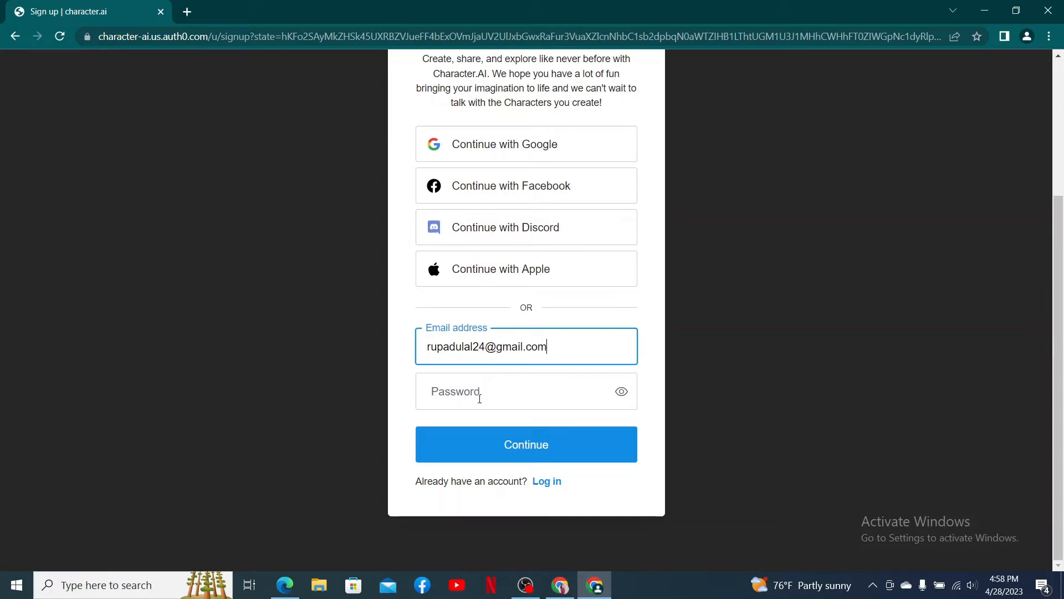
left_click(526, 391)
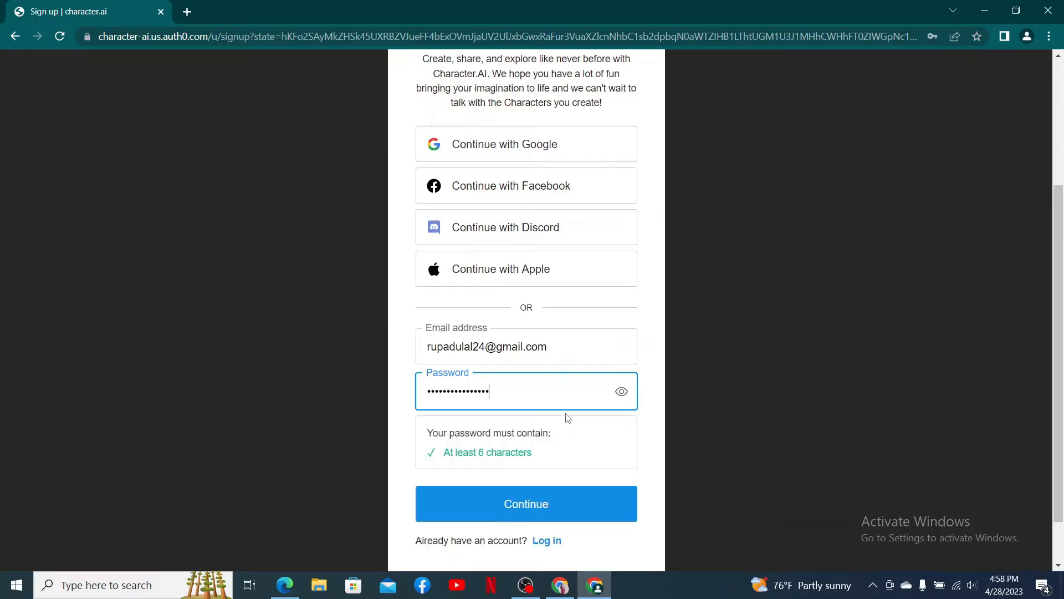
Step: Submit the sign-up, then confirm the account from the Character.ai verification email in Gmail
left_click(526, 504)
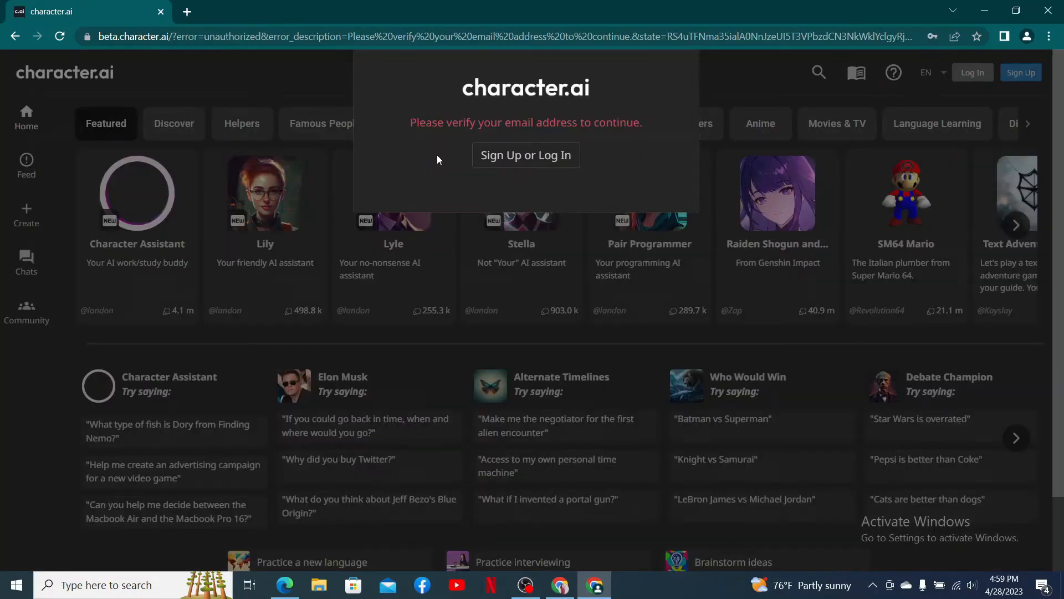
mouse_move(611, 139)
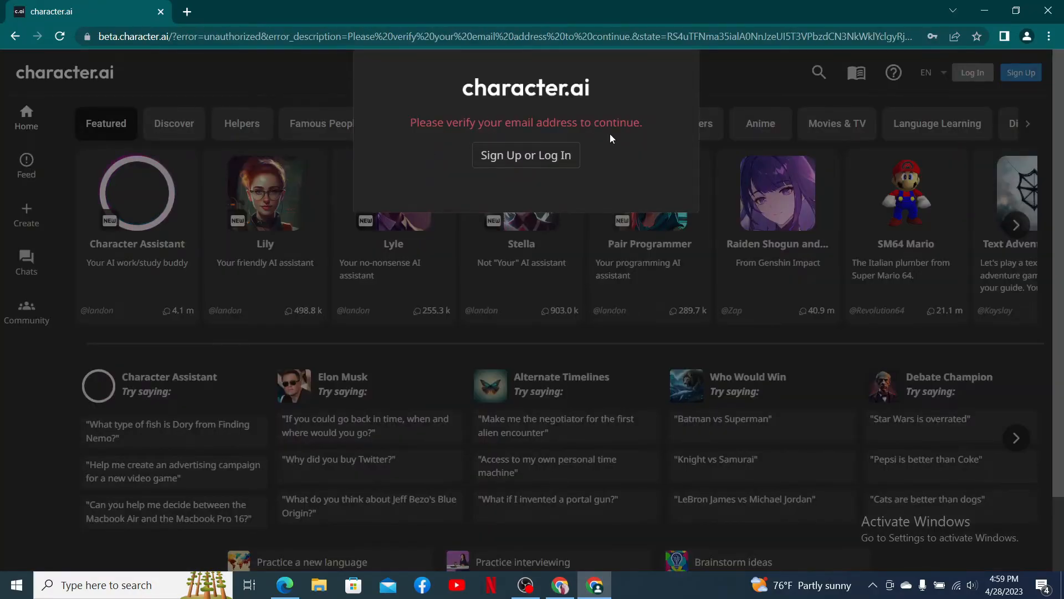
left_click(187, 12)
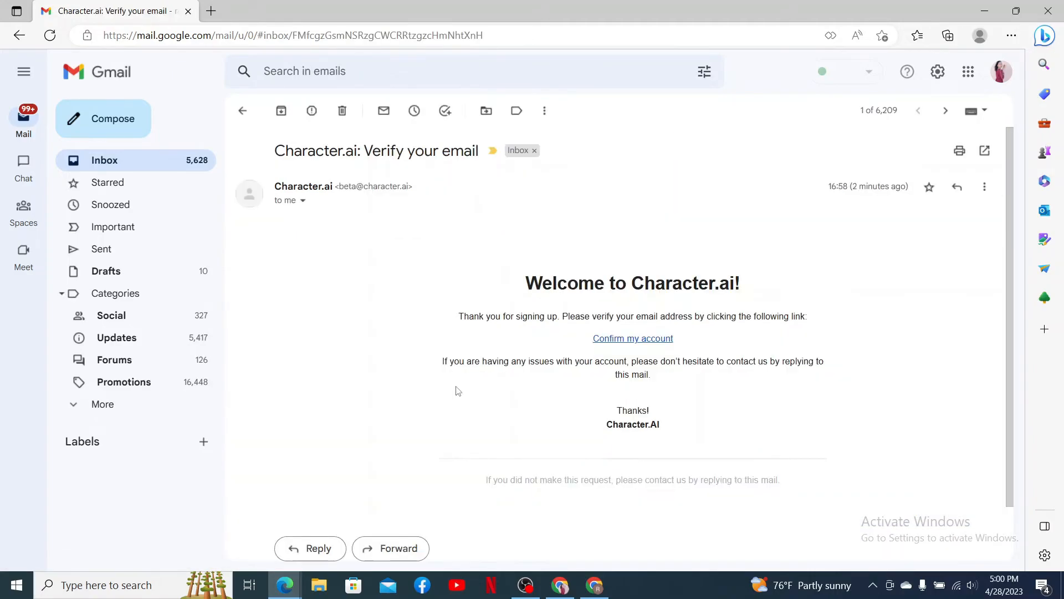
scroll("down", 3)
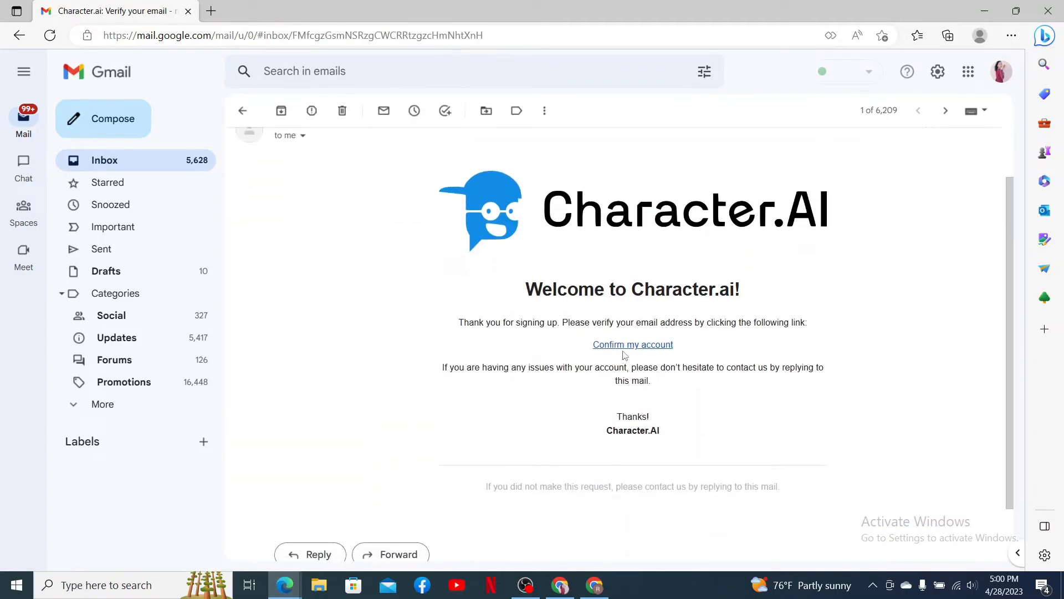
left_click(632, 344)
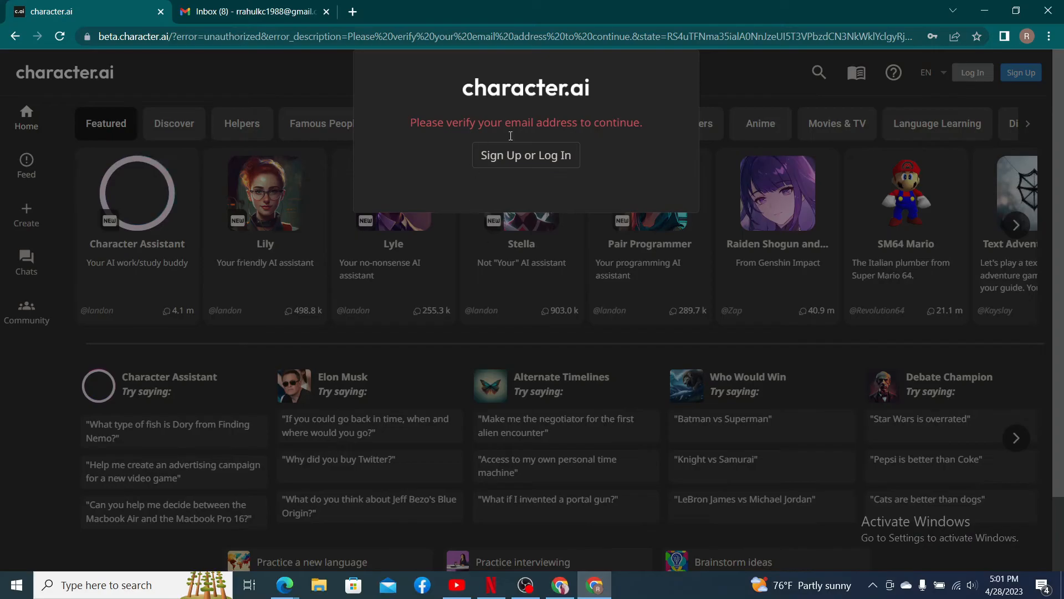
Step: Log in to the verified account with the email and password, reaching the welcome page
left_click(525, 155)
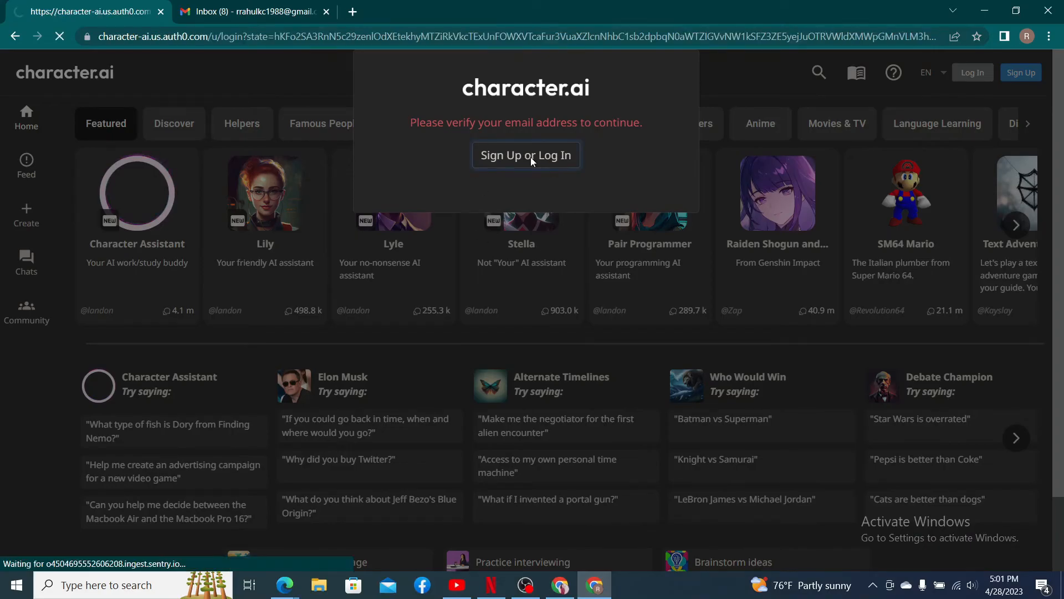
left_click(526, 155)
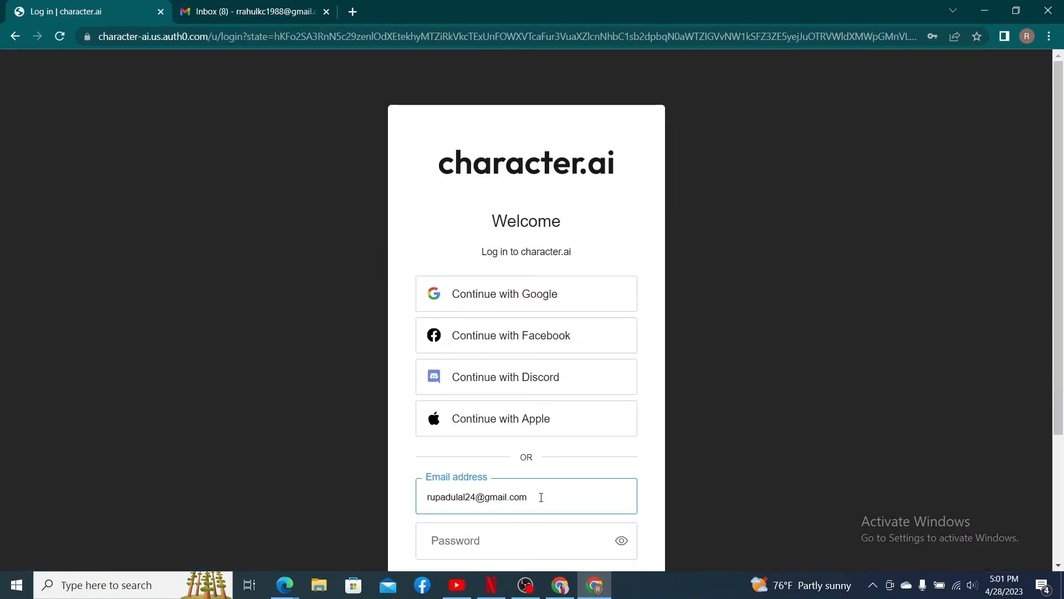
scroll("down", 3)
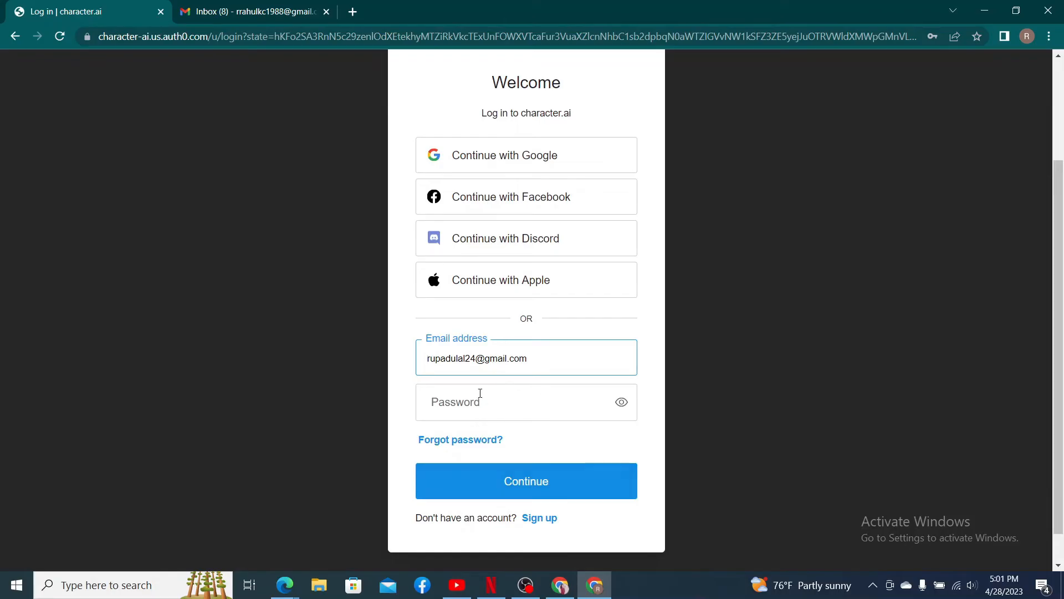
type("password")
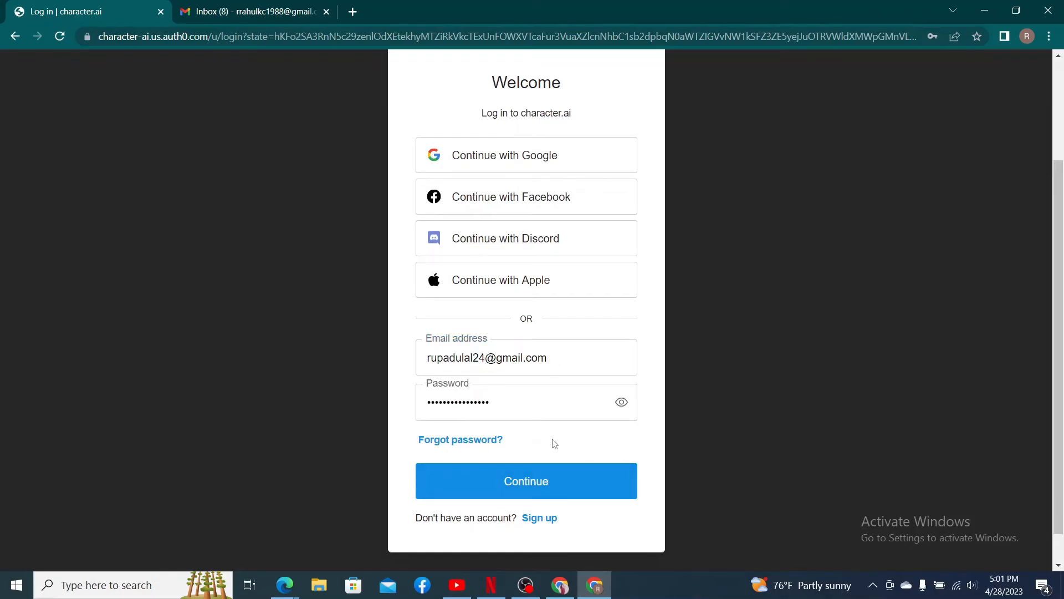
left_click(525, 481)
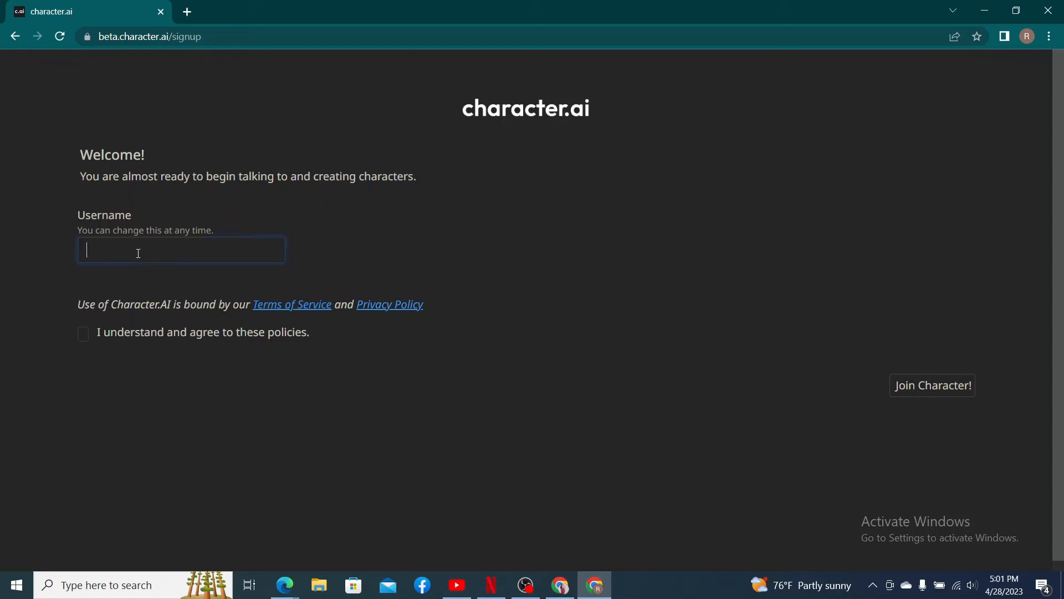
Step: Set the username 'Ru', accept the terms and privacy policy, and join Character
type("RupaDulal")
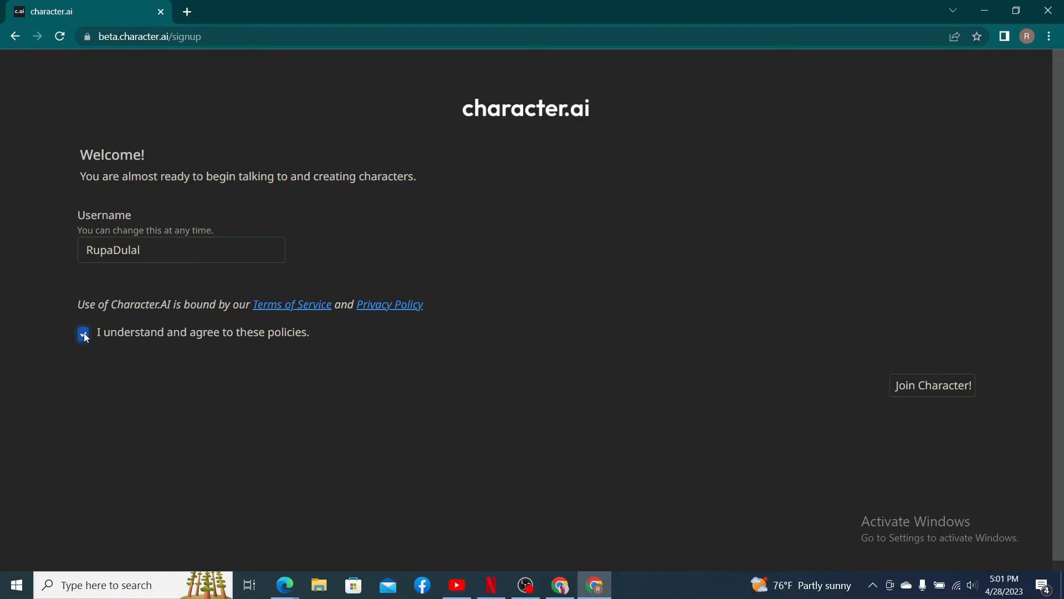
left_click(83, 333)
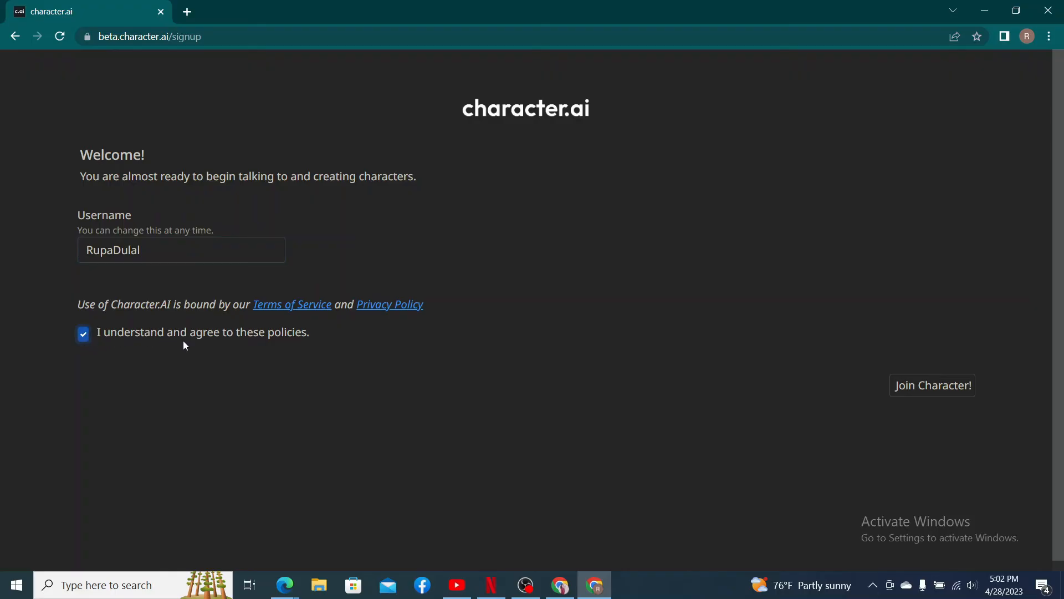
mouse_move(961, 382)
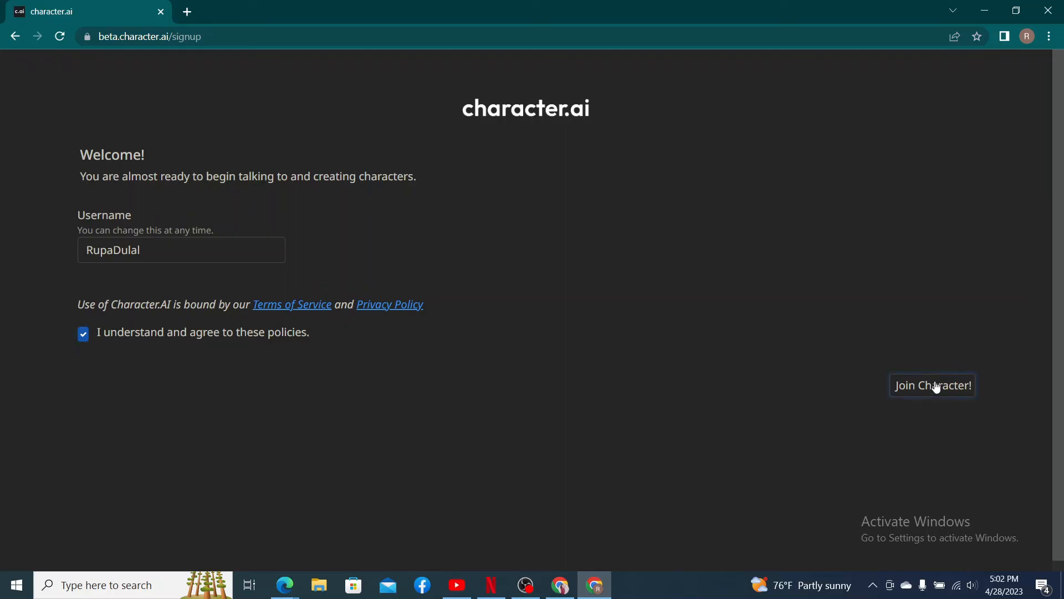
left_click(932, 384)
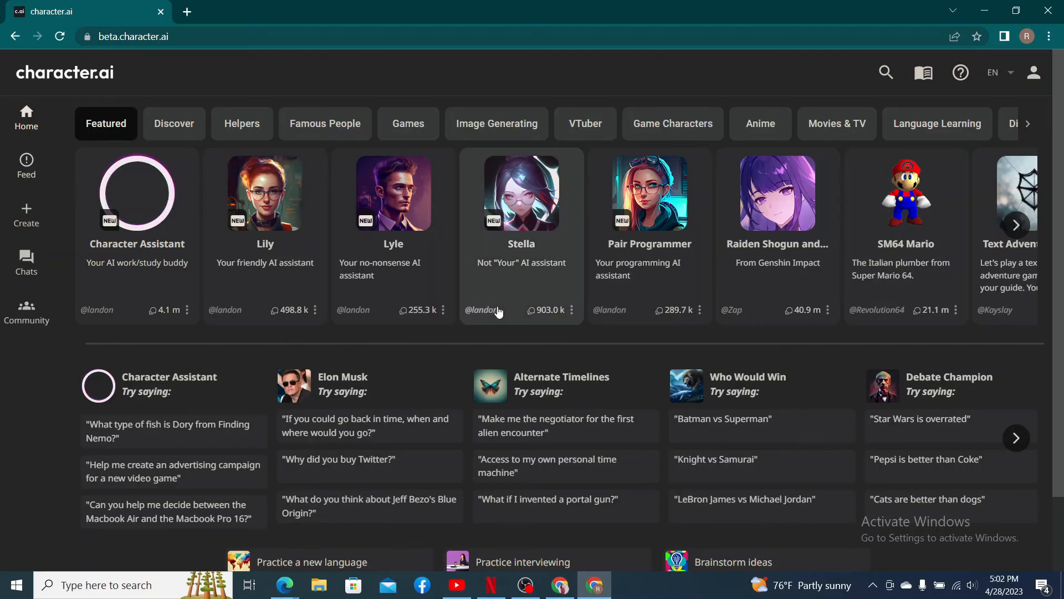
Step: Scroll through the featured-characters home page as the newly joined account
scroll("down", 3)
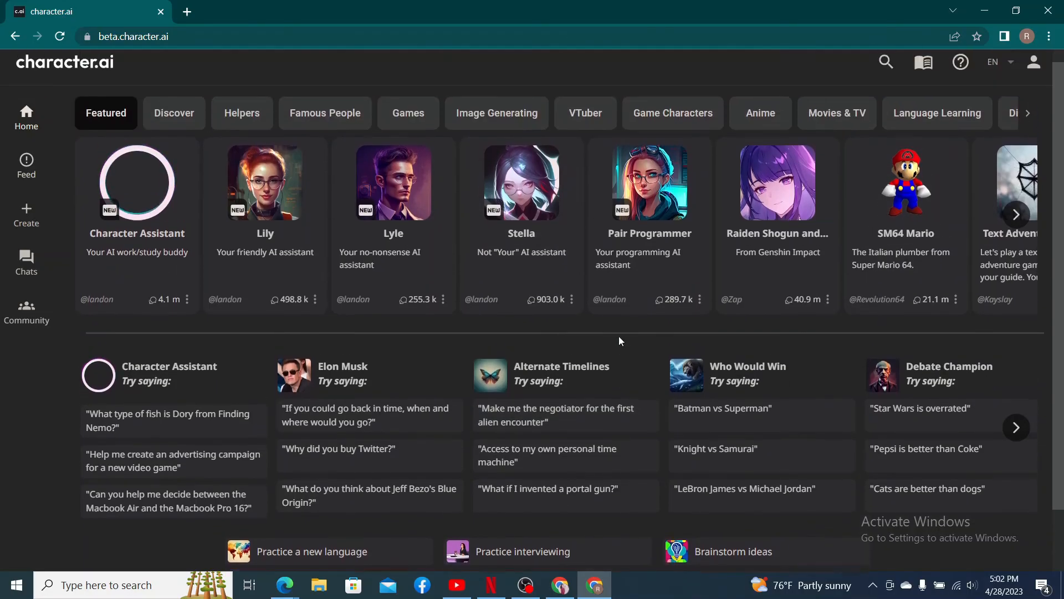